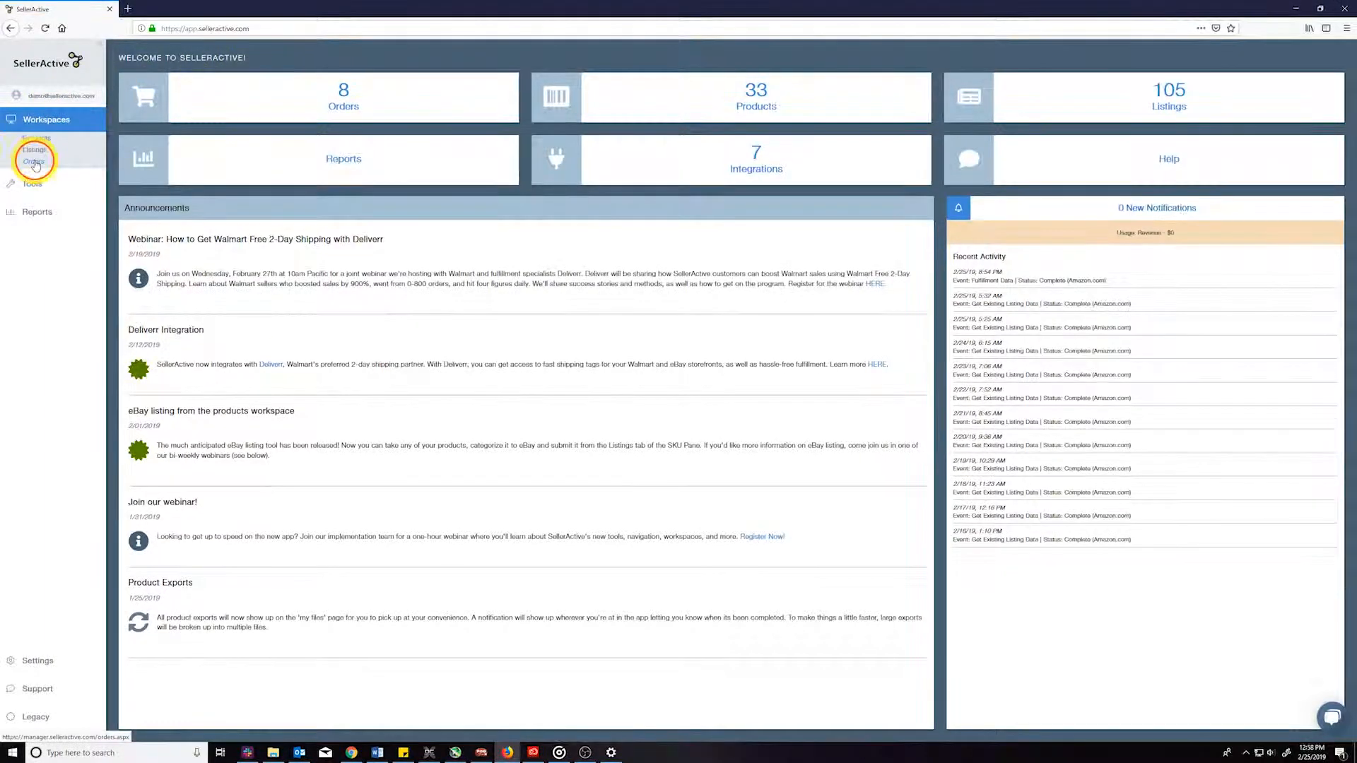
# - Go to the Orders workspace and sort the eight unshipped orders by Date
pyautogui.click(34, 161)
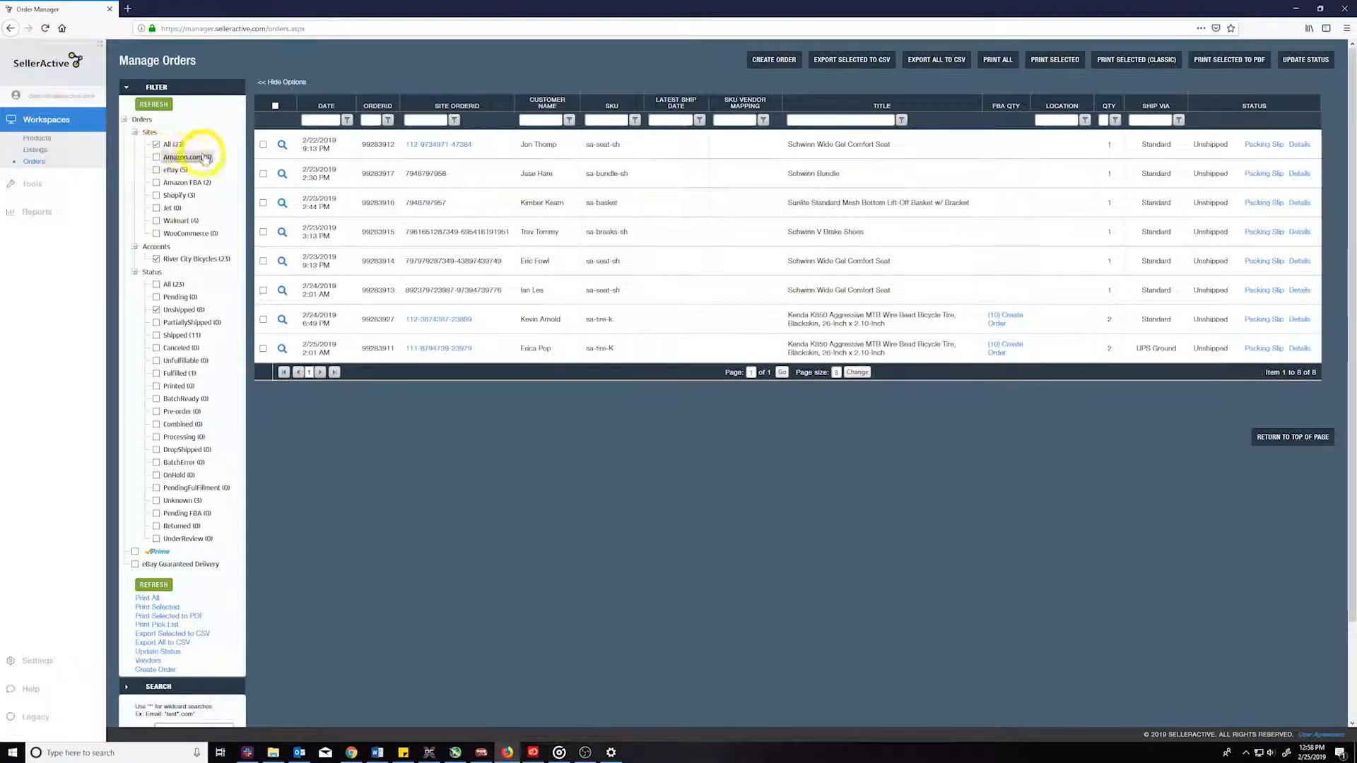
pyautogui.click(325, 105)
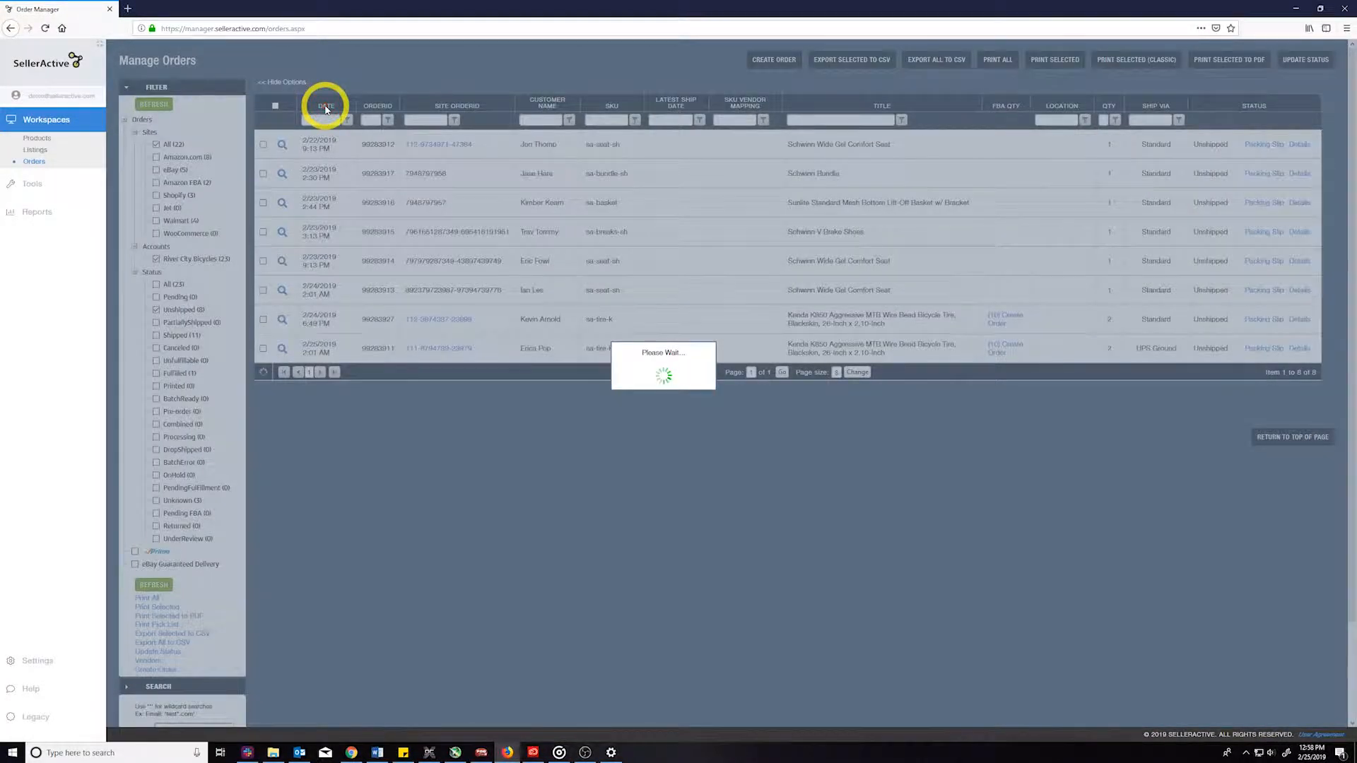
# - Reverse the Date sort so the newest orders appear first
pyautogui.click(324, 104)
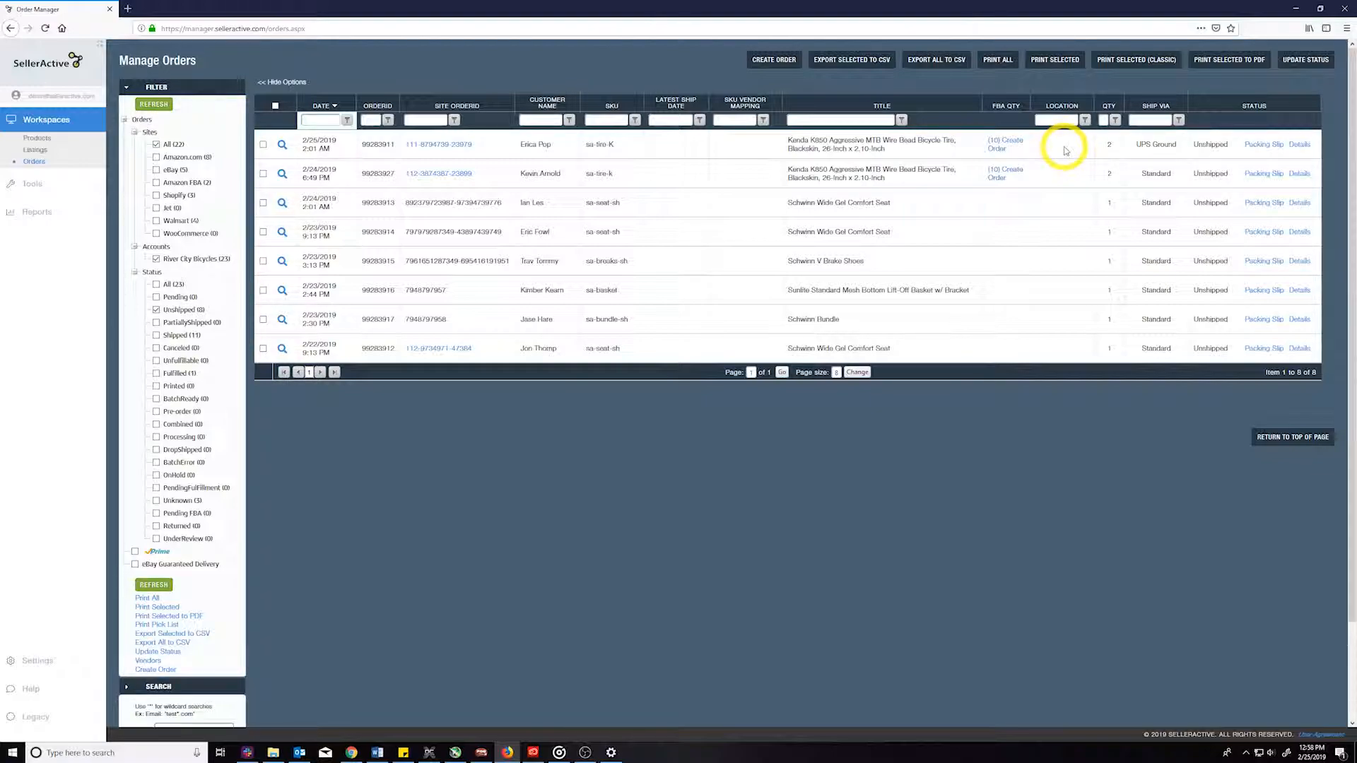
pyautogui.moveTo(277, 307)
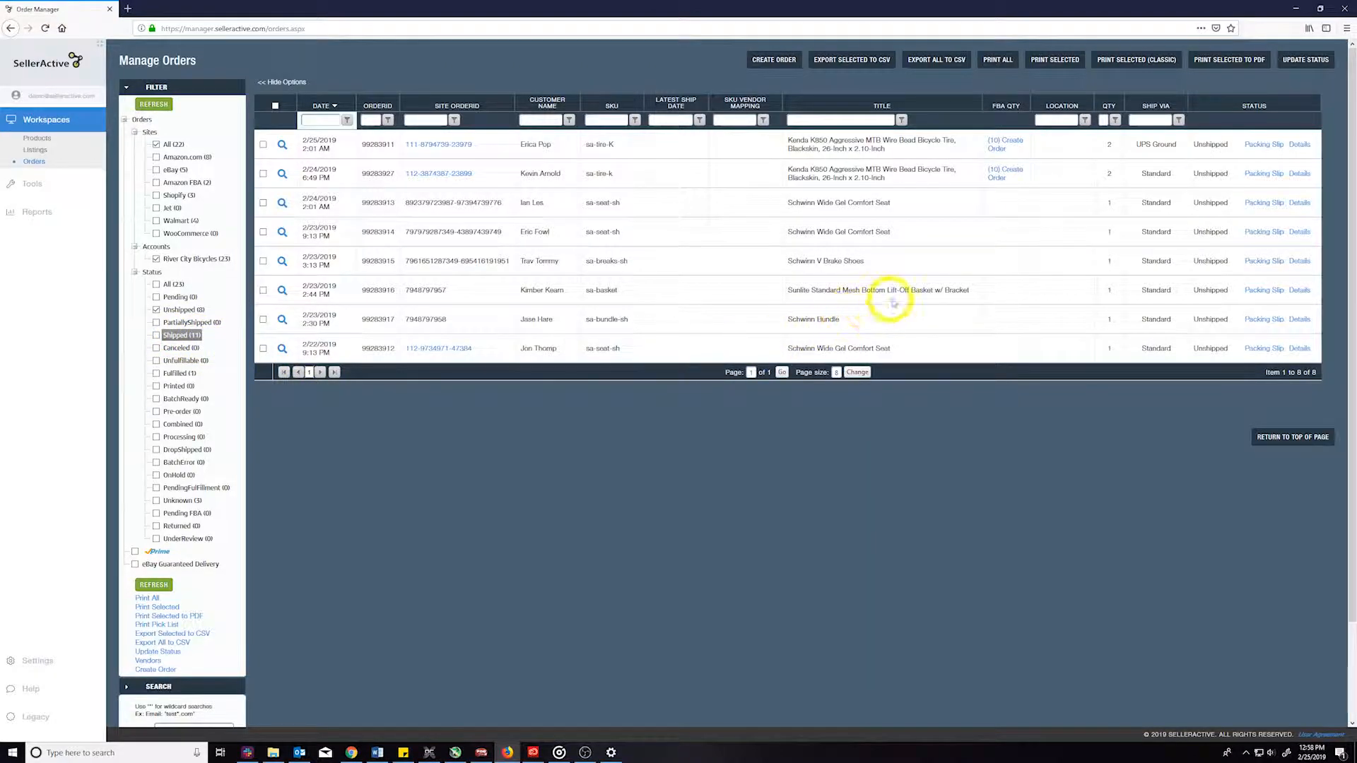
pyautogui.moveTo(1071, 147)
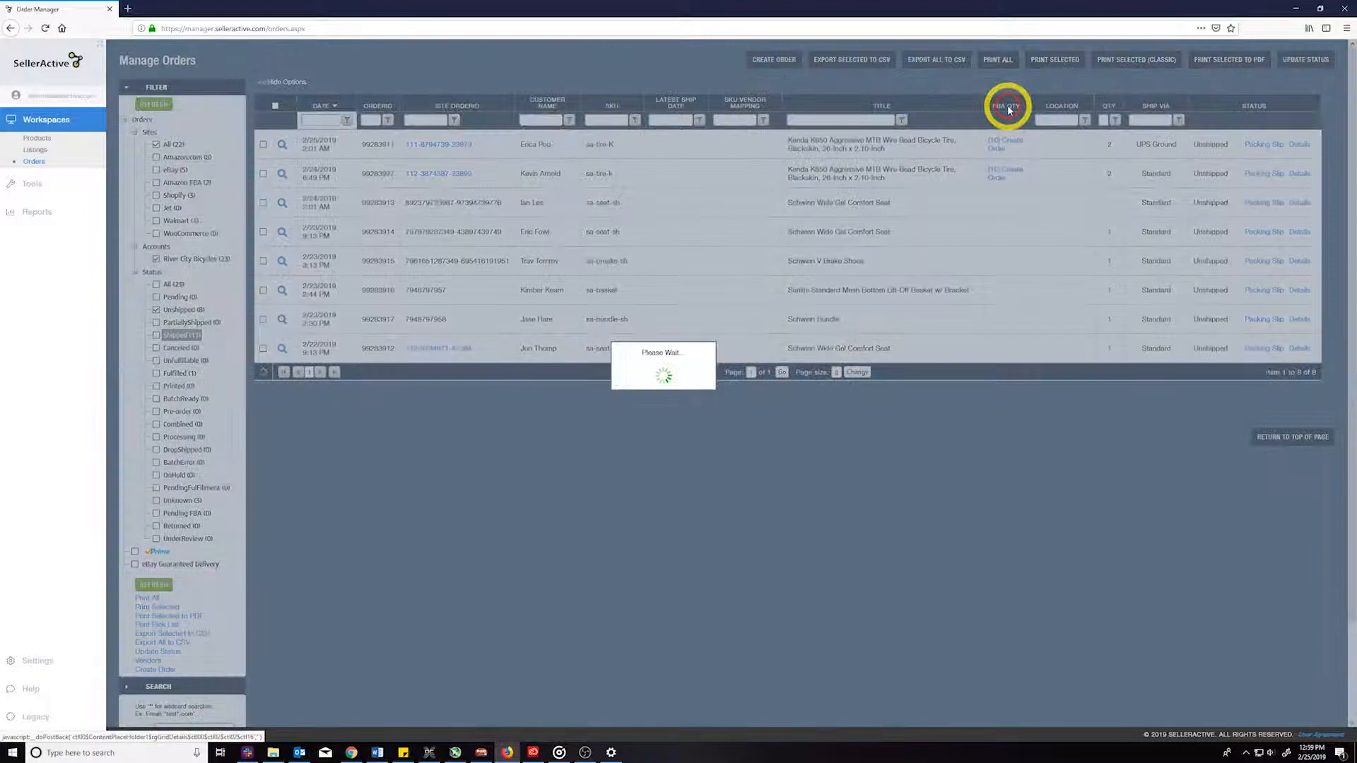
# - Sort by FBA Qty and start an FBA order from the top tire order's '(10) Create Order' link
pyautogui.click(1004, 105)
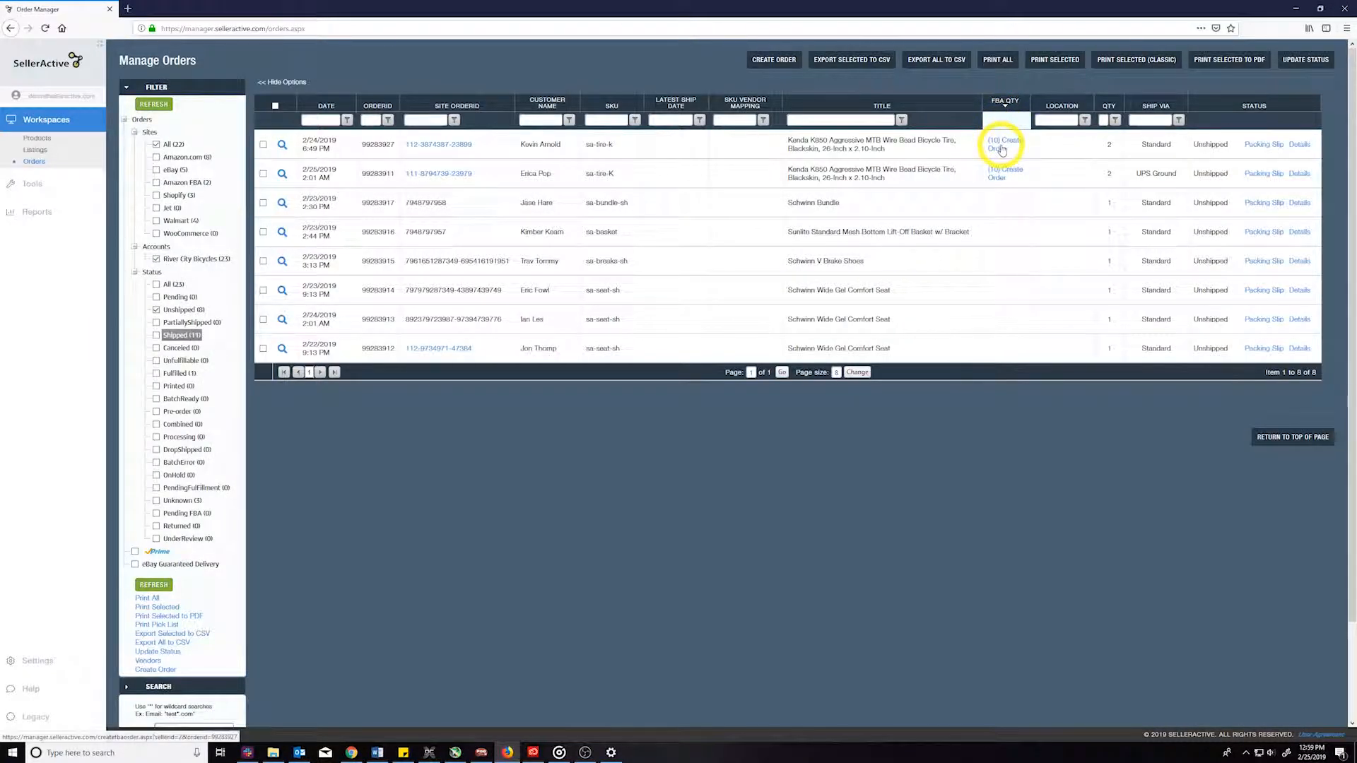
pyautogui.click(1001, 143)
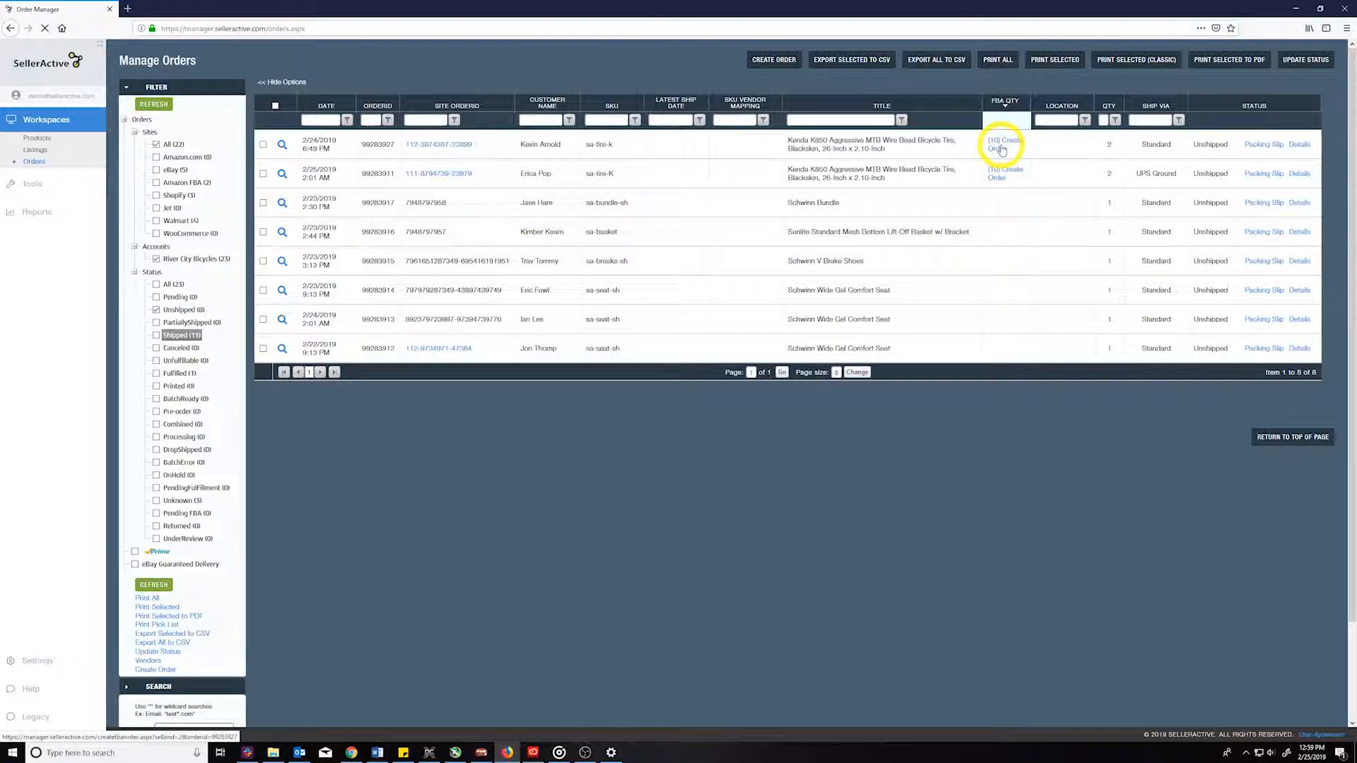
pyautogui.click(1004, 143)
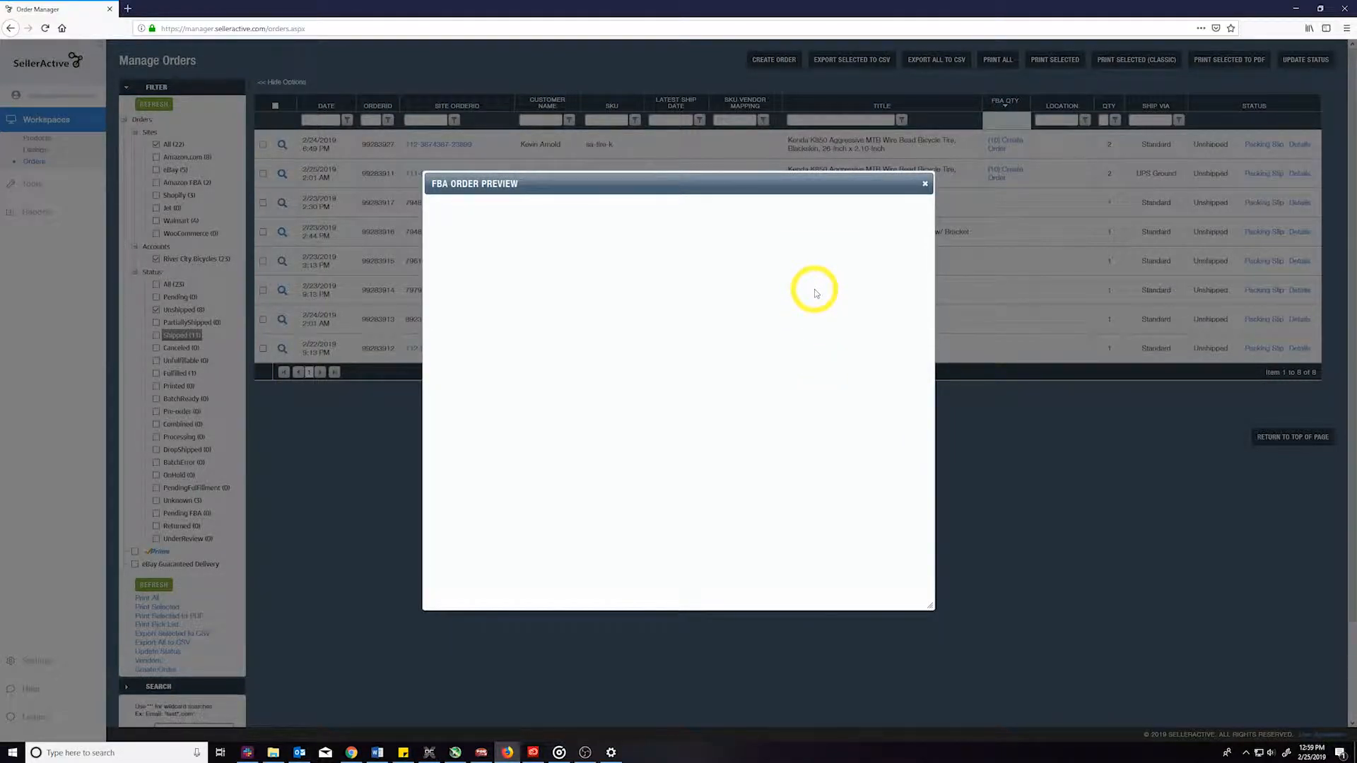
# - Set the FBA order's Shipping Speed to Priority, then close the preview window
pyautogui.click(838, 266)
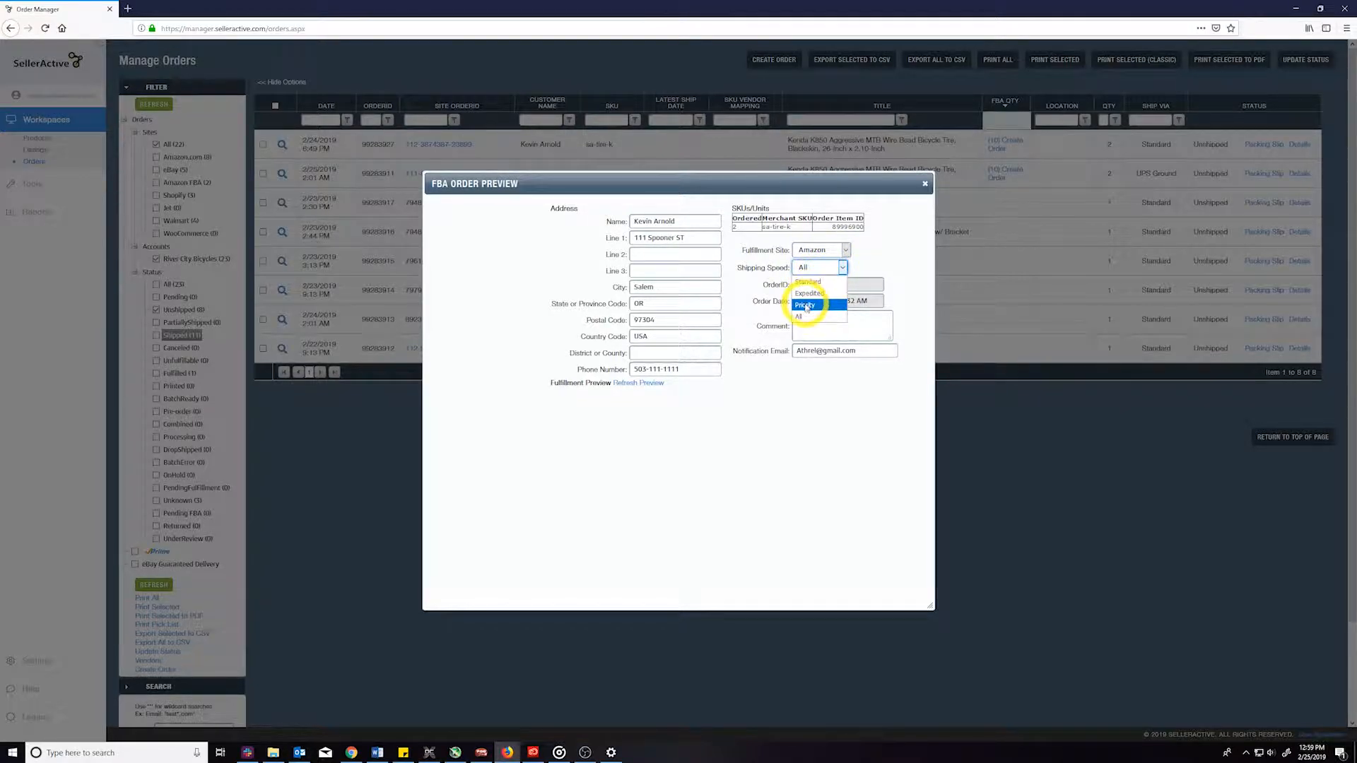
pyautogui.click(805, 305)
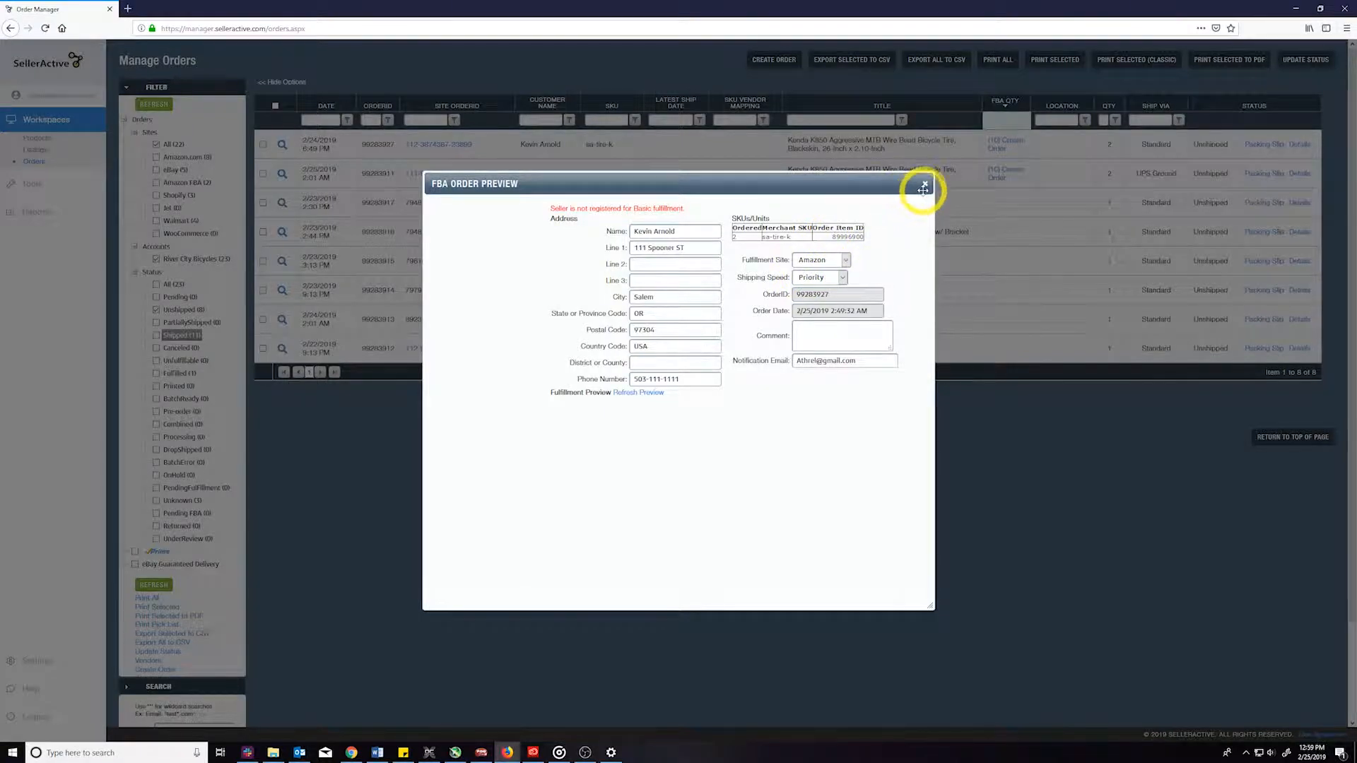
pyautogui.click(922, 189)
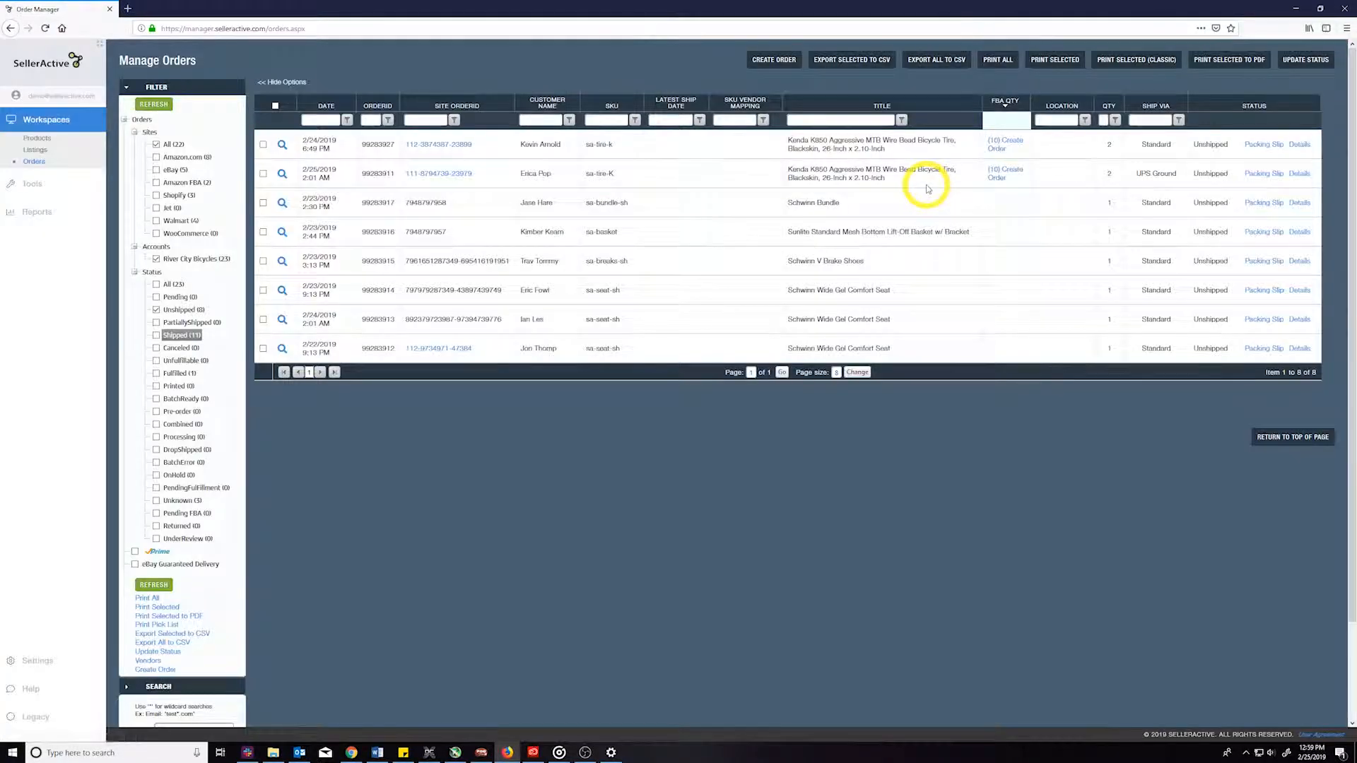